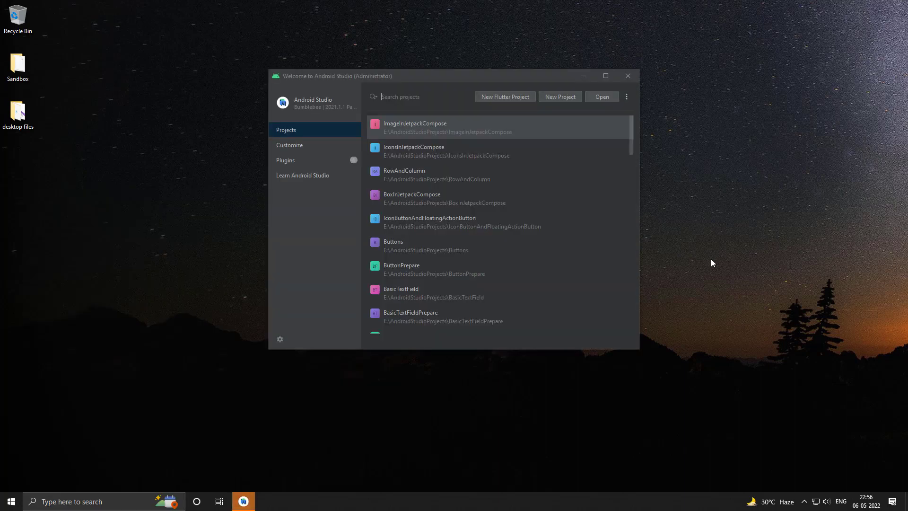
mouse_move(561, 97)
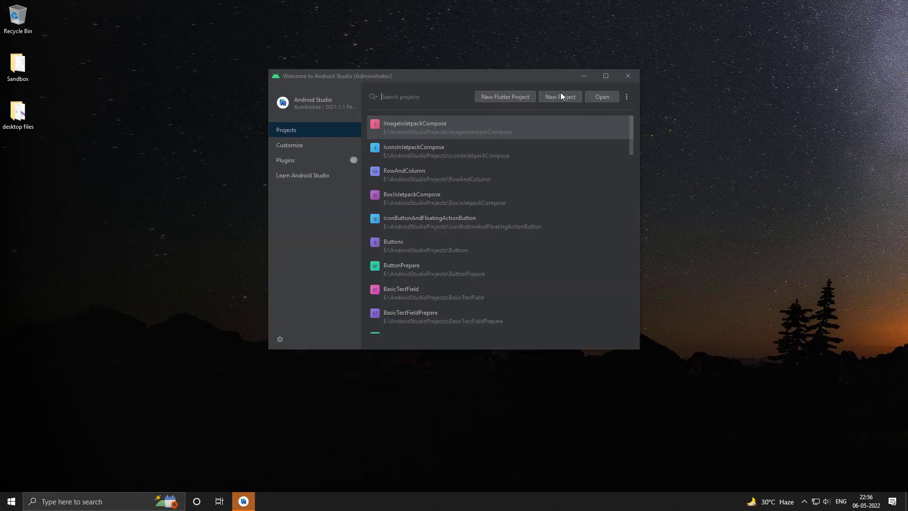
Start a new project from the Welcome screen to reach the activity templates
left_click(559, 97)
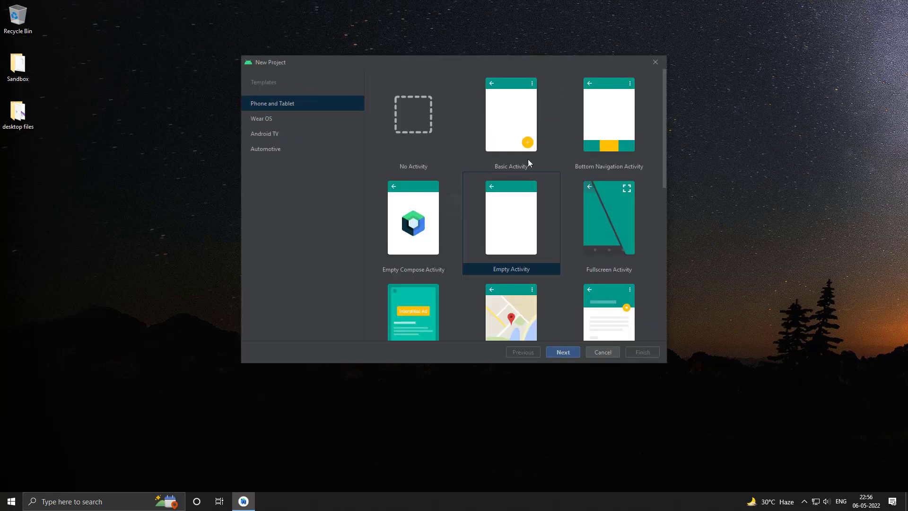
Create an Empty Compose Activity project named CircularProgressIndicator
left_click(561, 351)
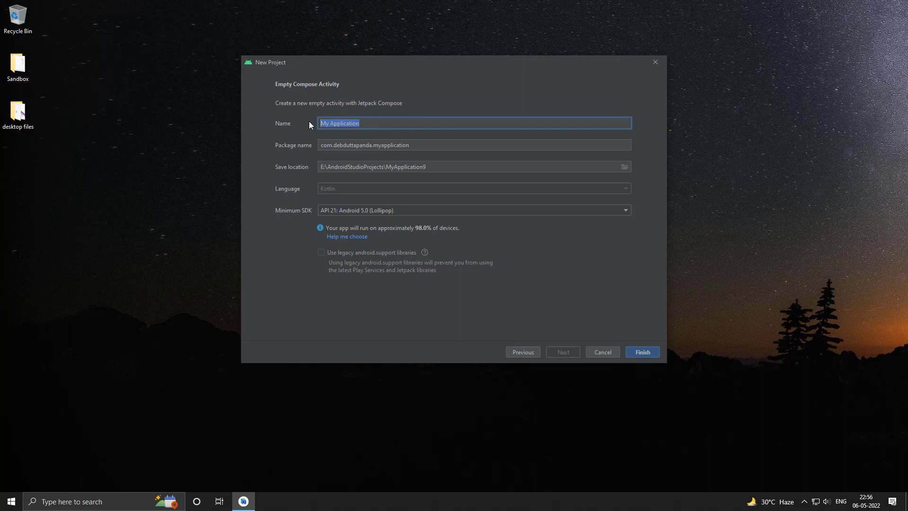
type("CirculartProgressIndi")
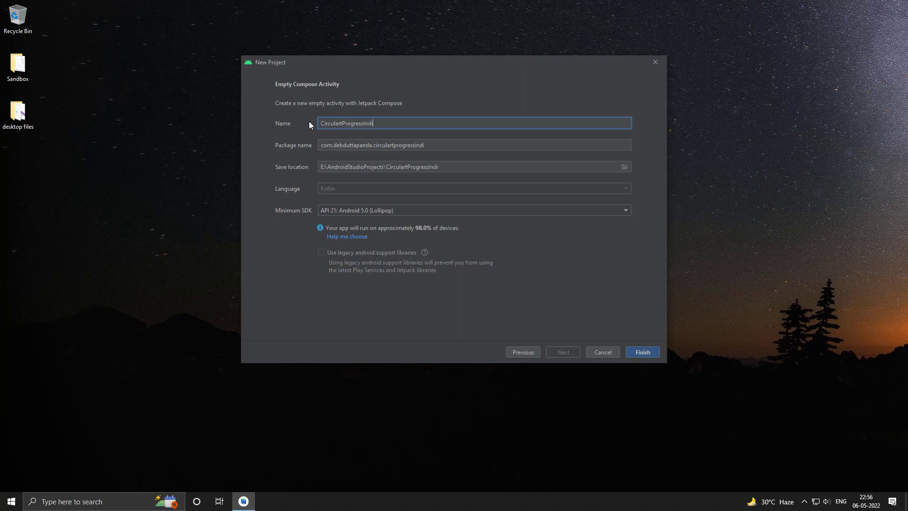
type("cator")
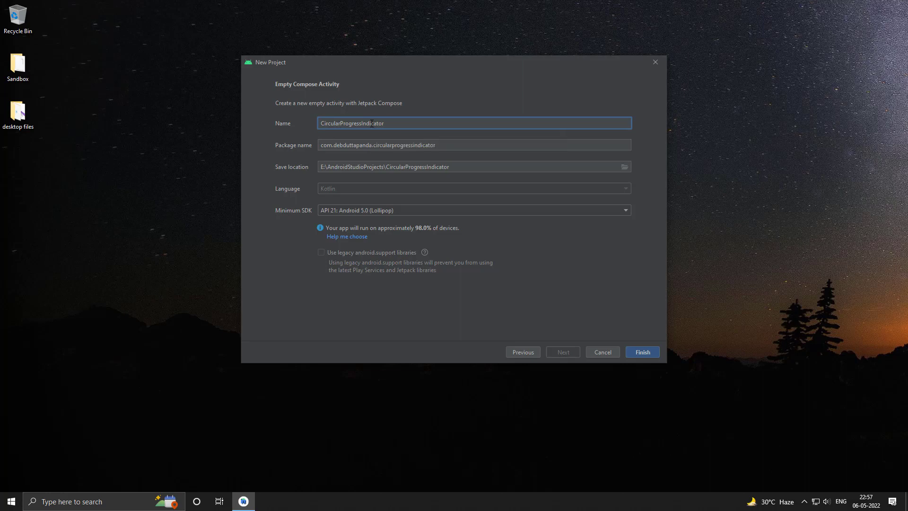
left_click(641, 352)
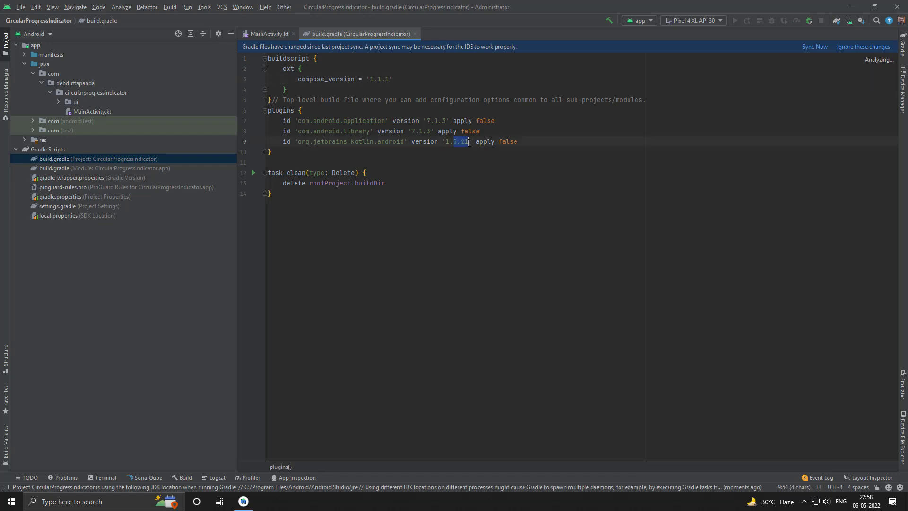
Change the kotlin.android plugin version to 1.6.10 in build.gradle, sync, and return to MainActivity.kt
type("1.6.1")
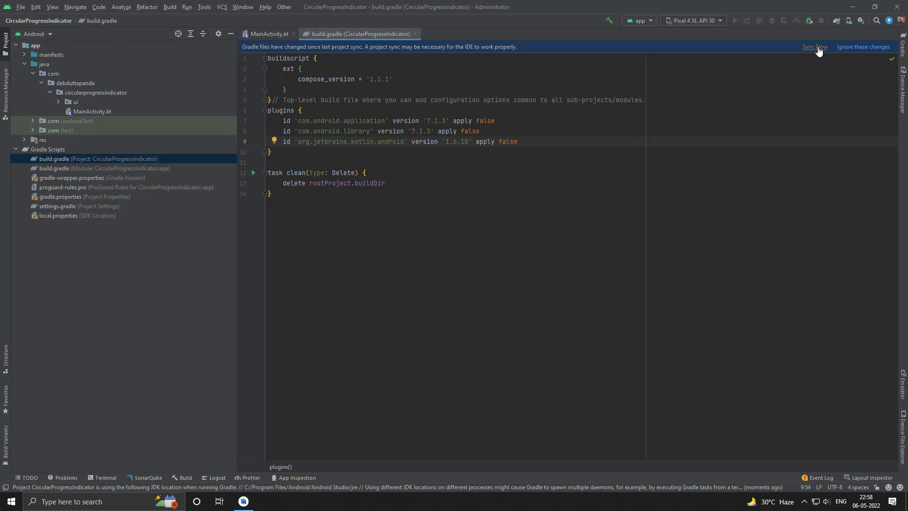
left_click(815, 47)
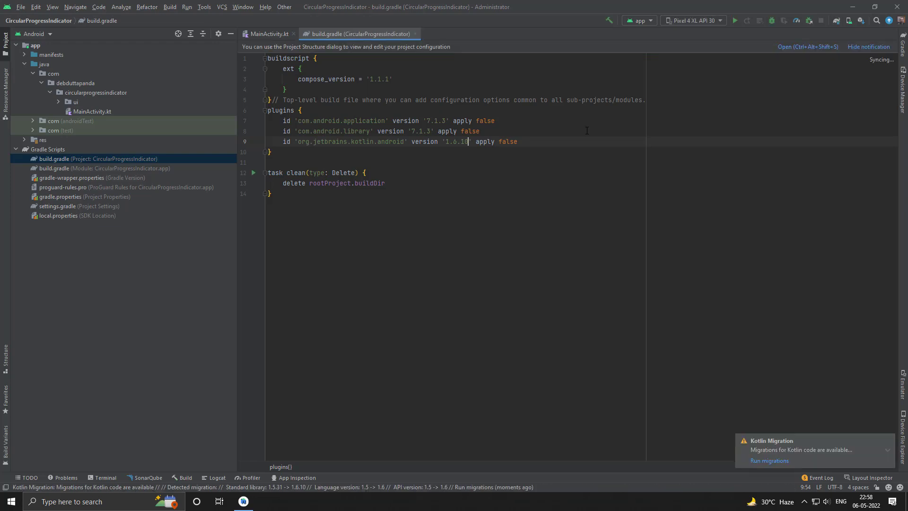
left_click(268, 34)
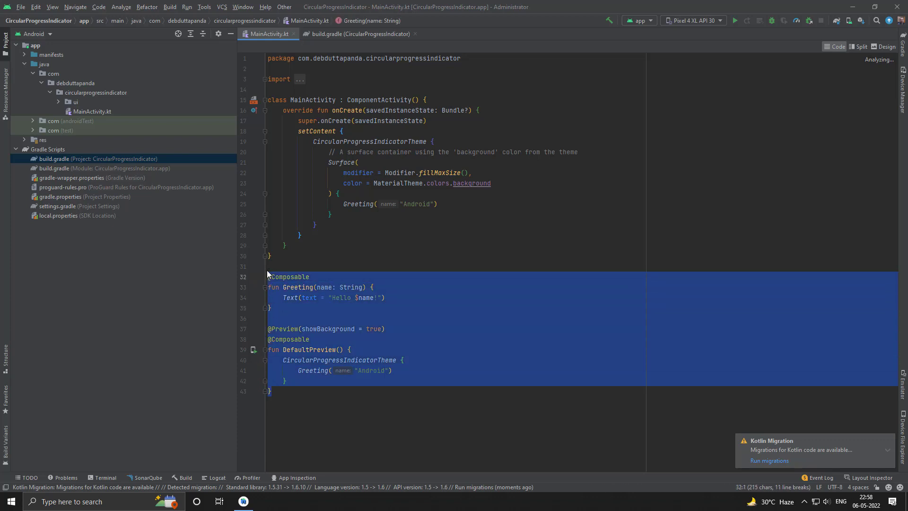
Delete the Greeting and DefaultPreview composables and write an empty Box(){} inside Surface
key("Delete")
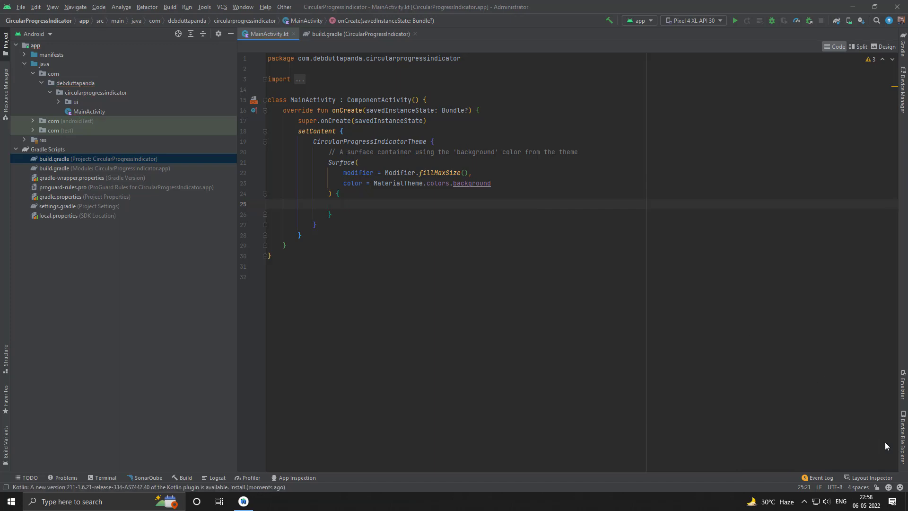
left_click(382, 203)
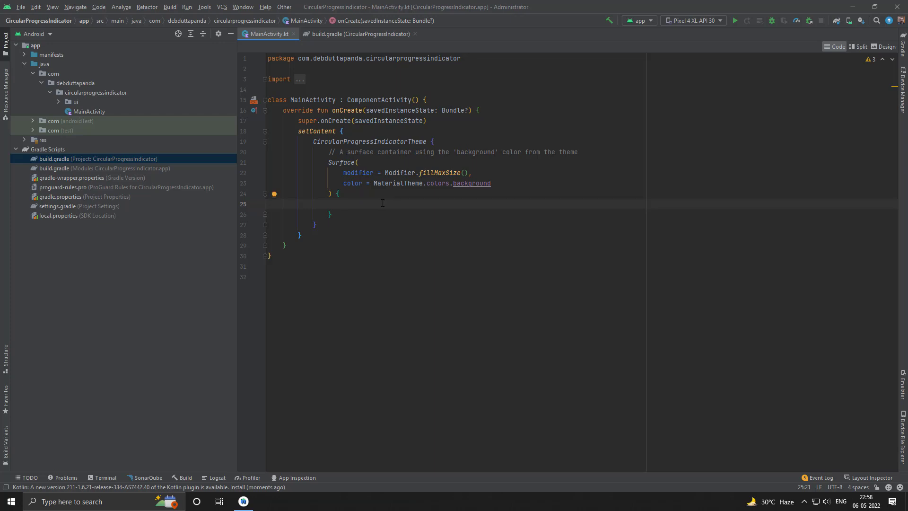
type("Box(){")
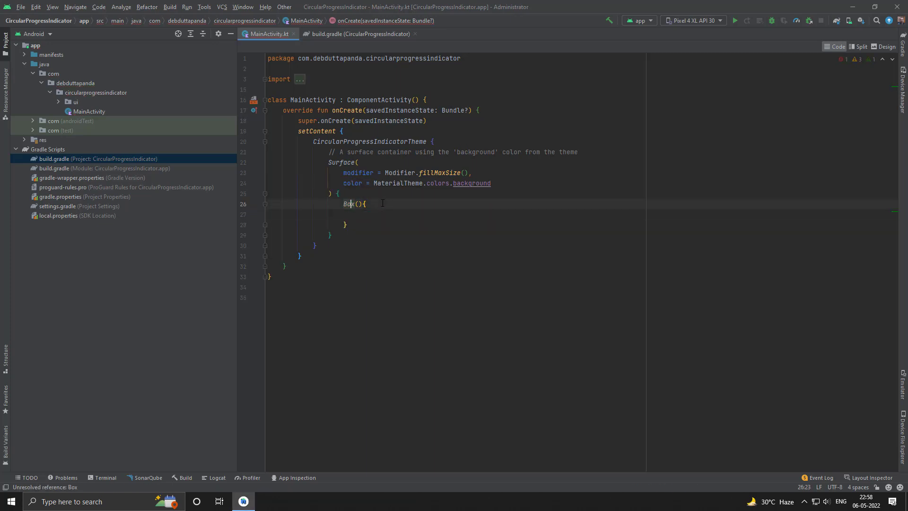
left_click(734, 19)
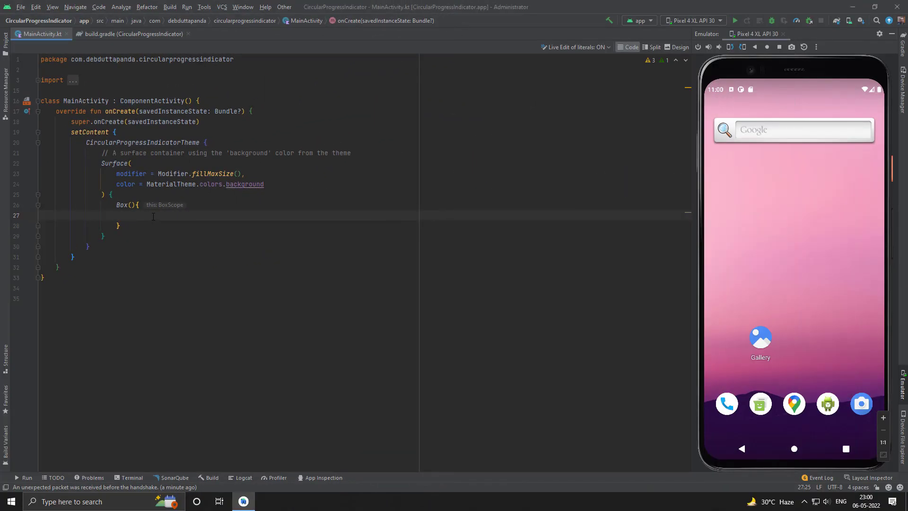
Write CircularProgressIndicator() inside the Box and run the app on the Pixel 4 XL emulator
type("C")
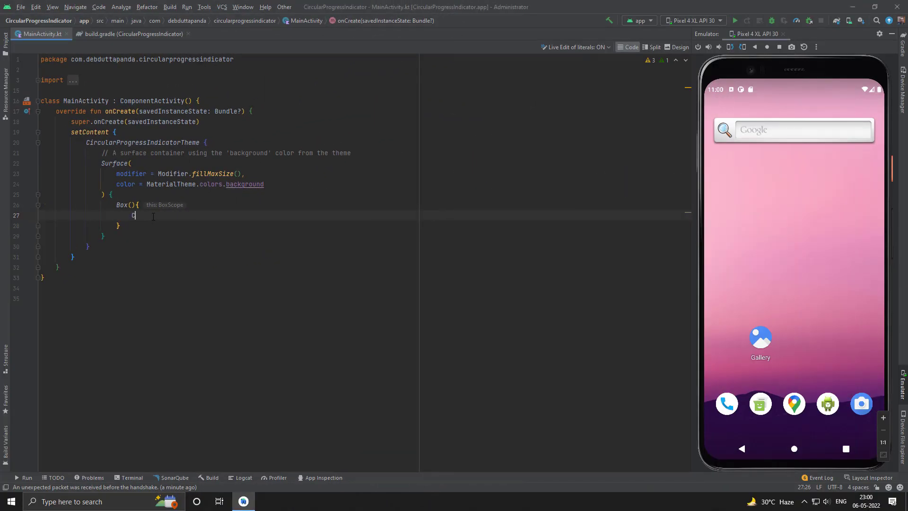
type("ircularProgressIndicator(")
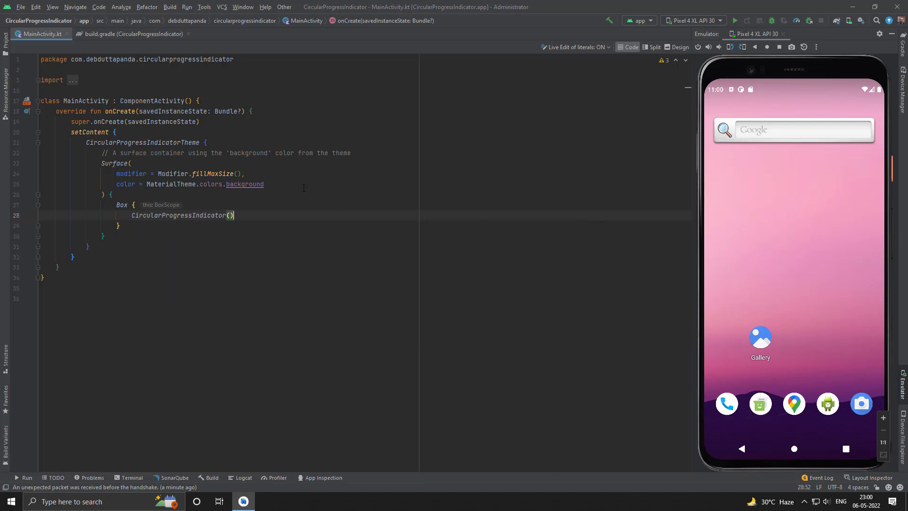
left_click(734, 20)
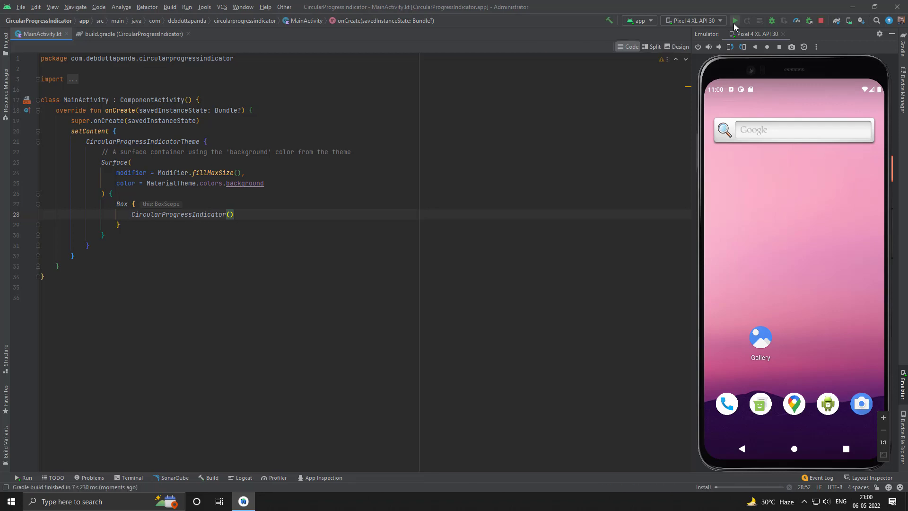
left_click(734, 20)
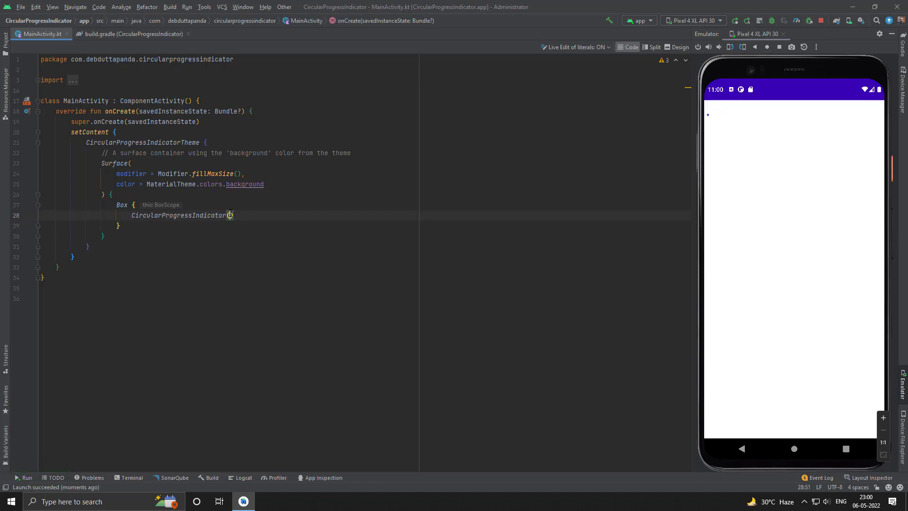
Give CircularProgressIndicator color = Color.Red and strokeWidth = 4.dp
type("color =")
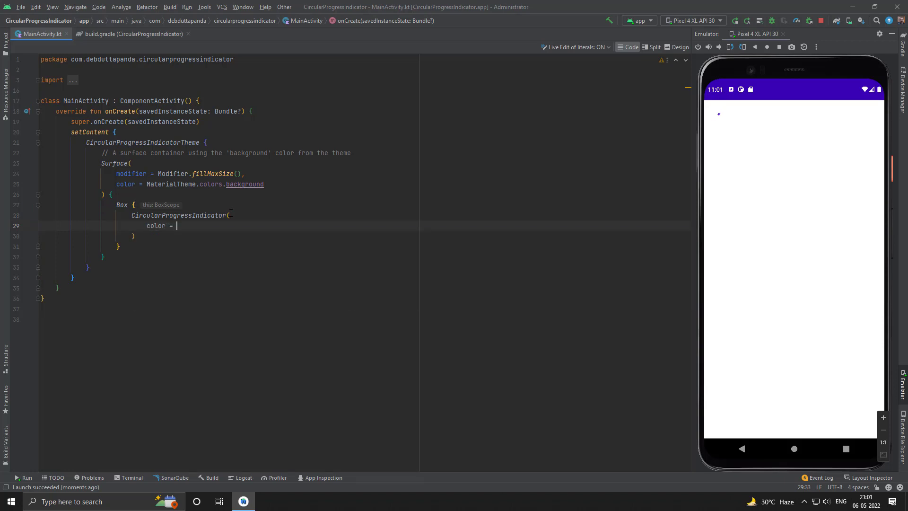
type("Color")
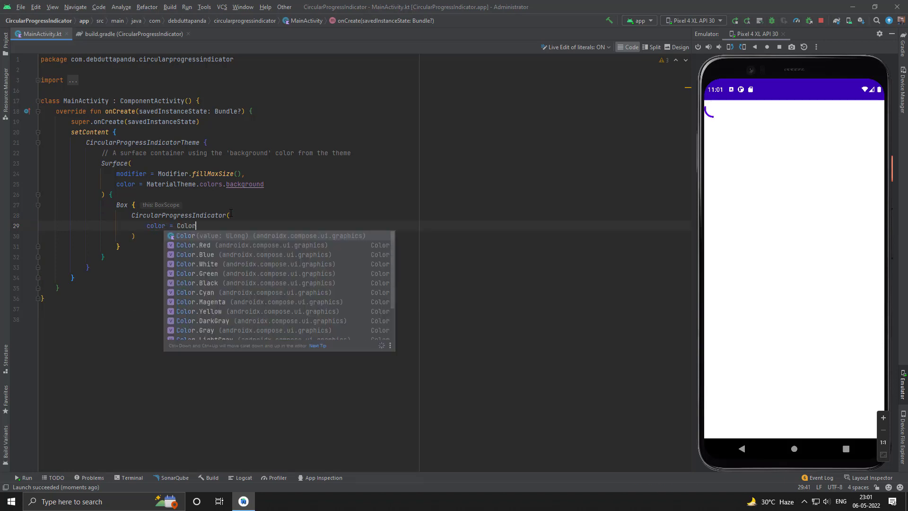
type(".Red")
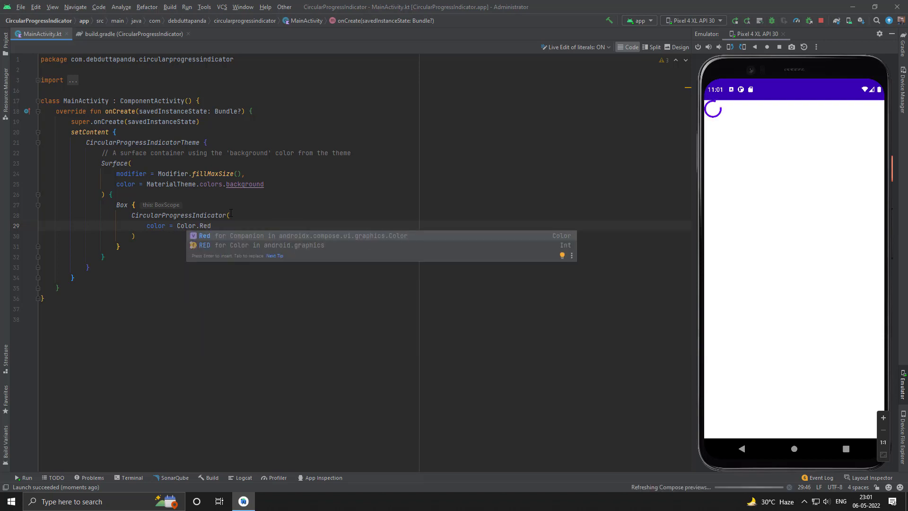
type(",")
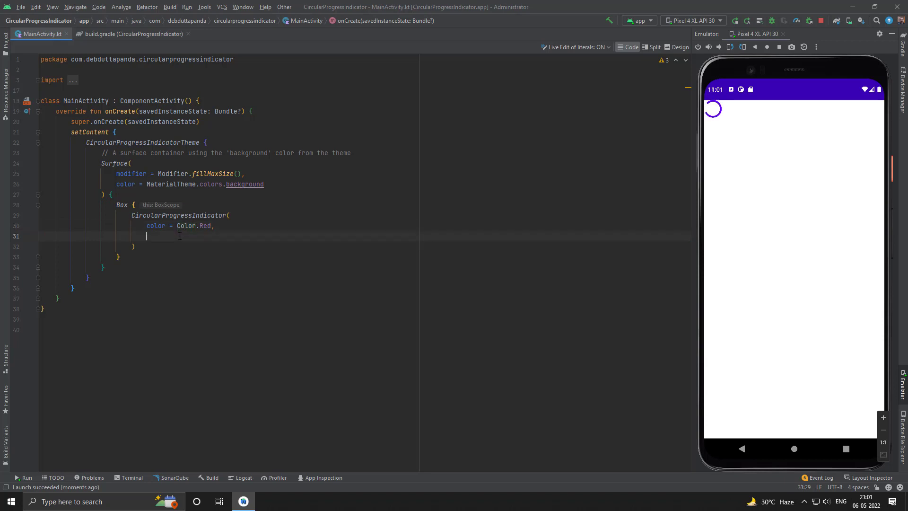
type("strokeWidth =")
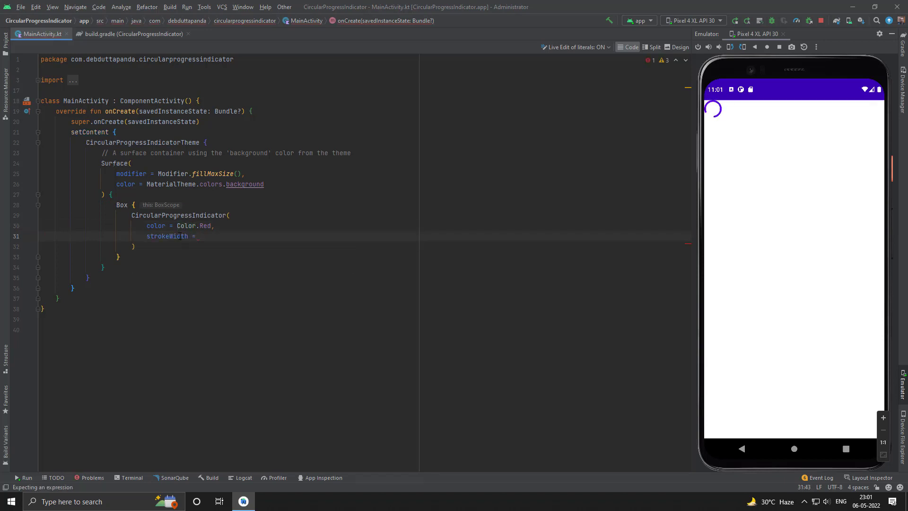
type("4.")
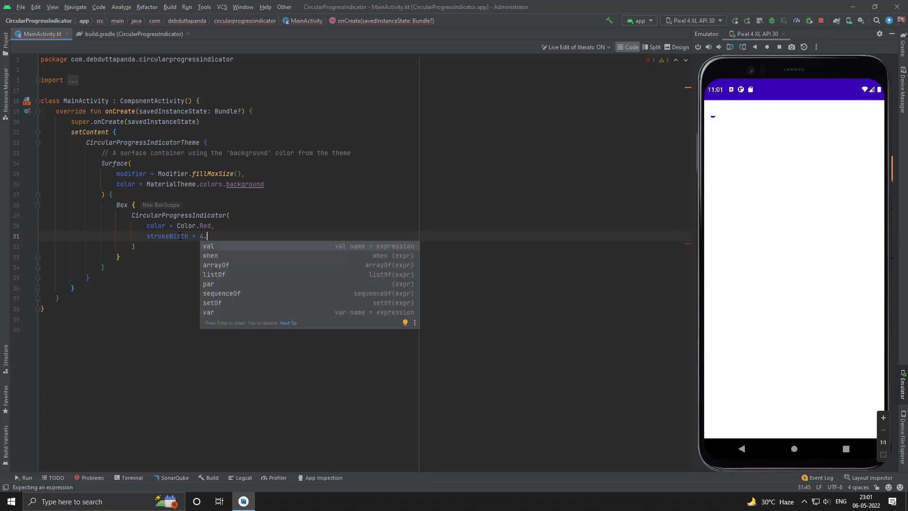
type("dp")
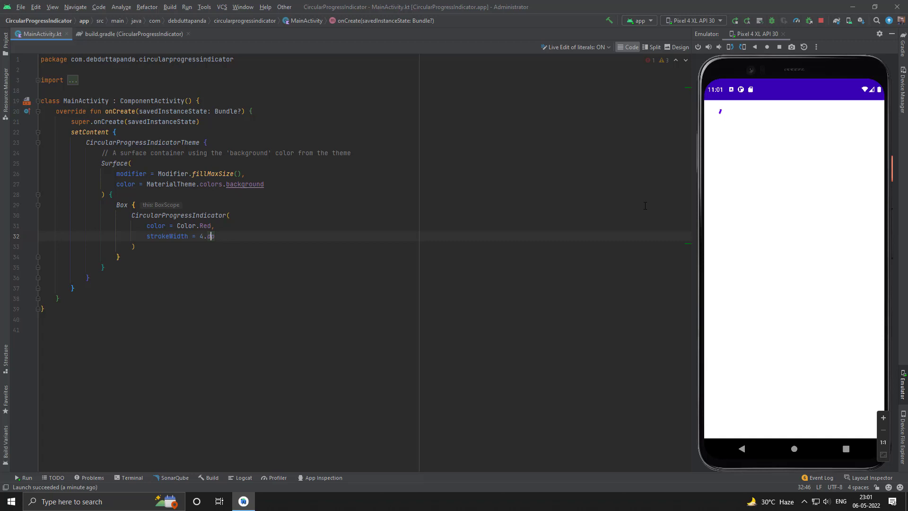
Rerun the app on the emulator to show the red indicator
left_click(734, 20)
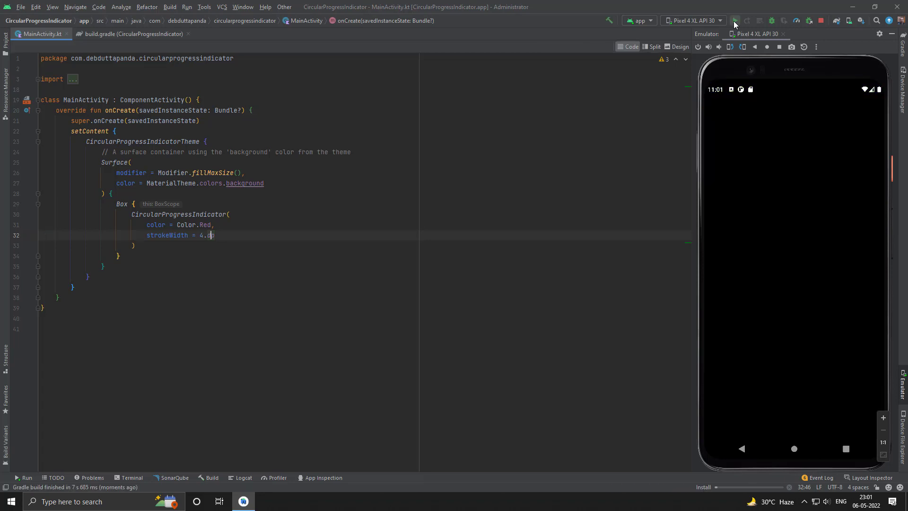
left_click(735, 20)
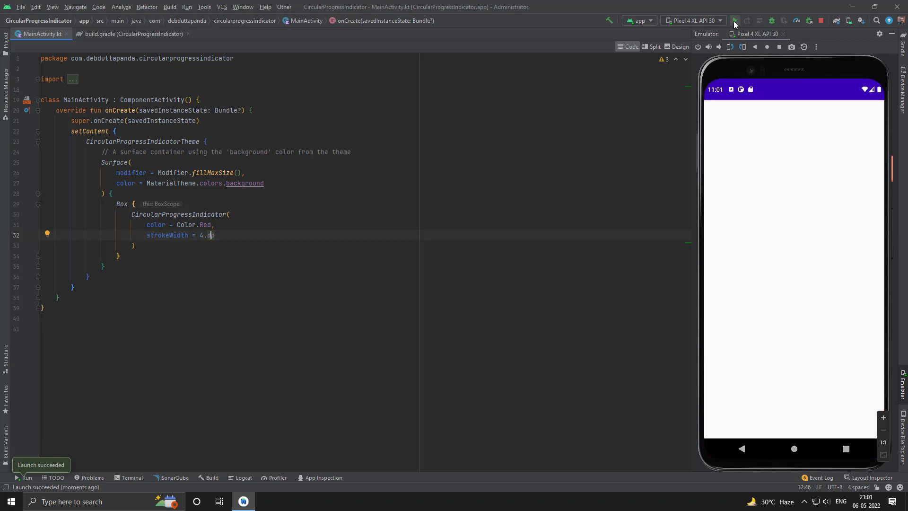